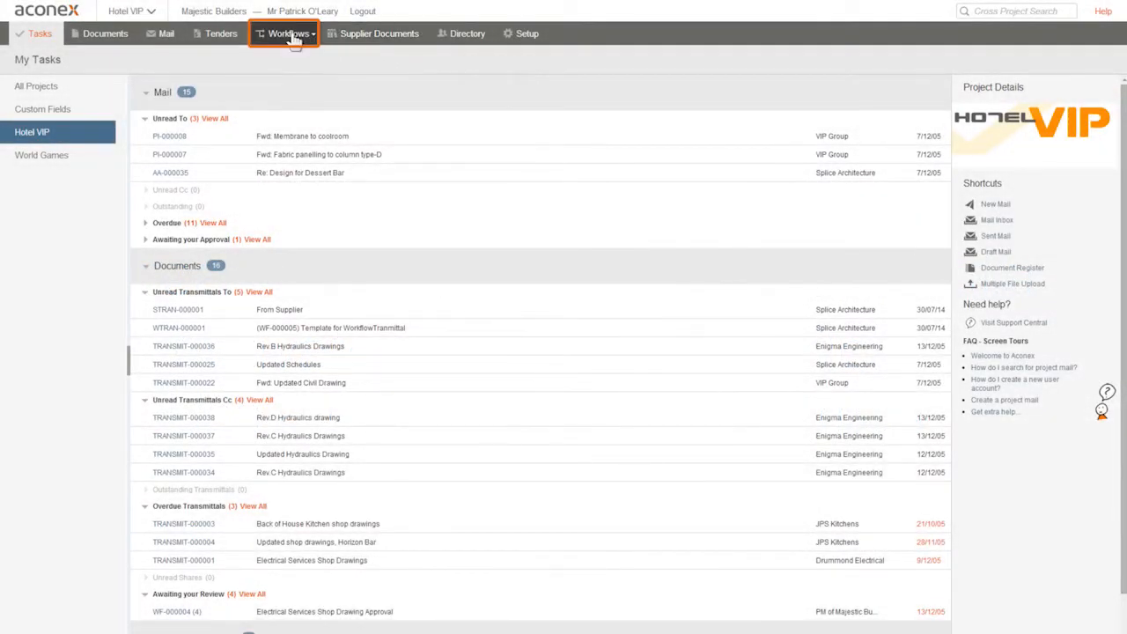
Start a new workflow template from the Workflows Create New menu.
click(289, 34)
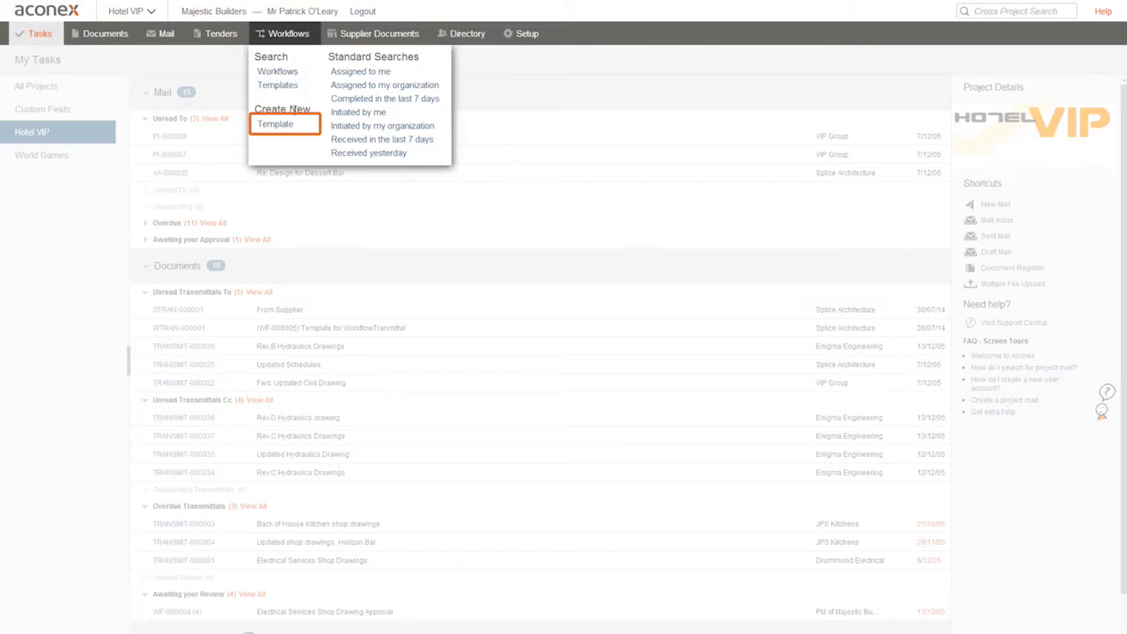
click(275, 123)
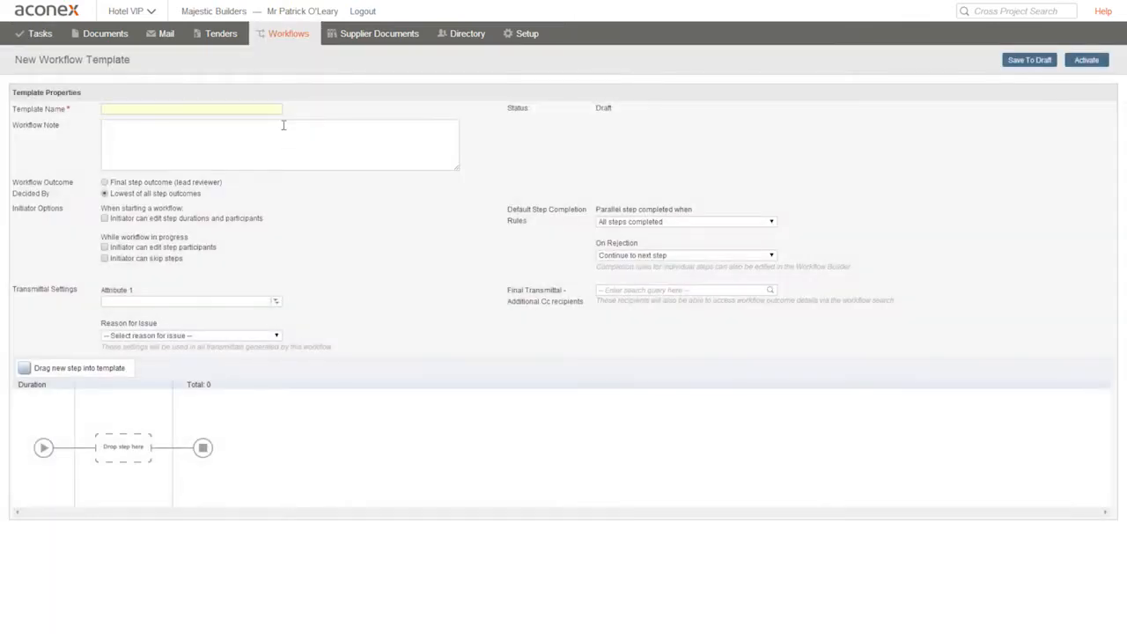
Name the template 'Shop drawing review' with workflow note 'Please complete by Friday. Thanks'.
click(190, 109)
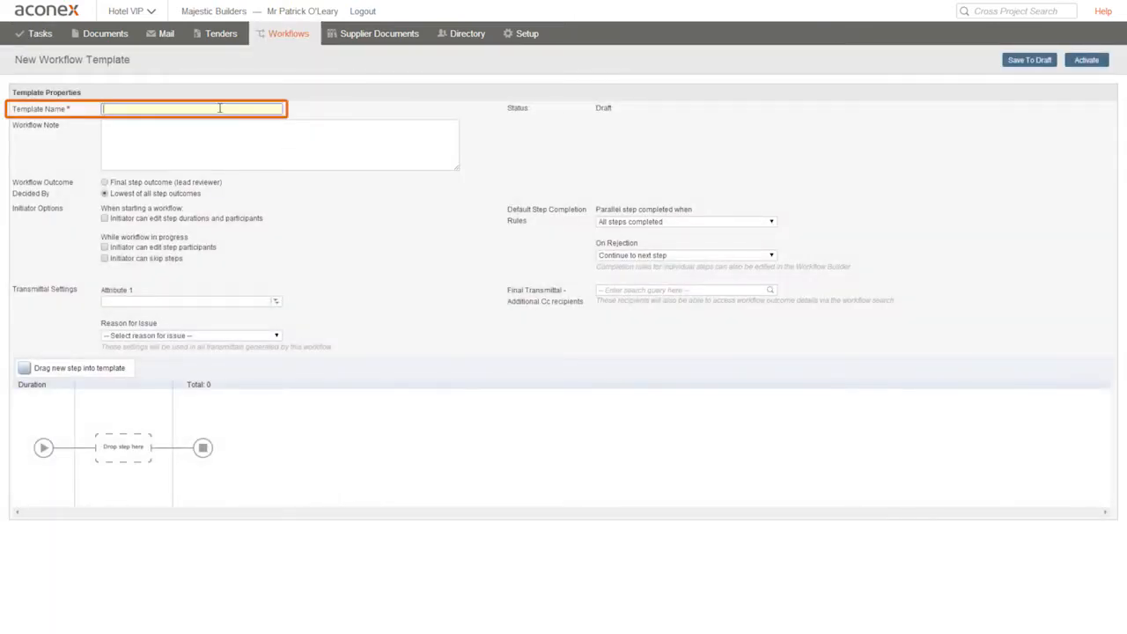
text(Shop)
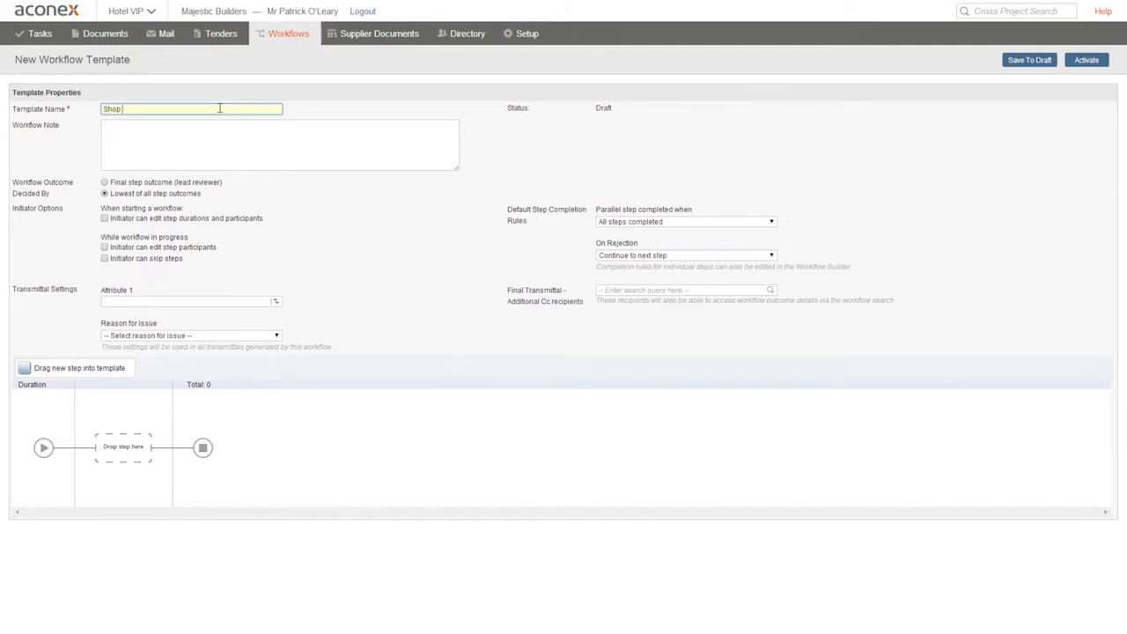
text(drawing re)
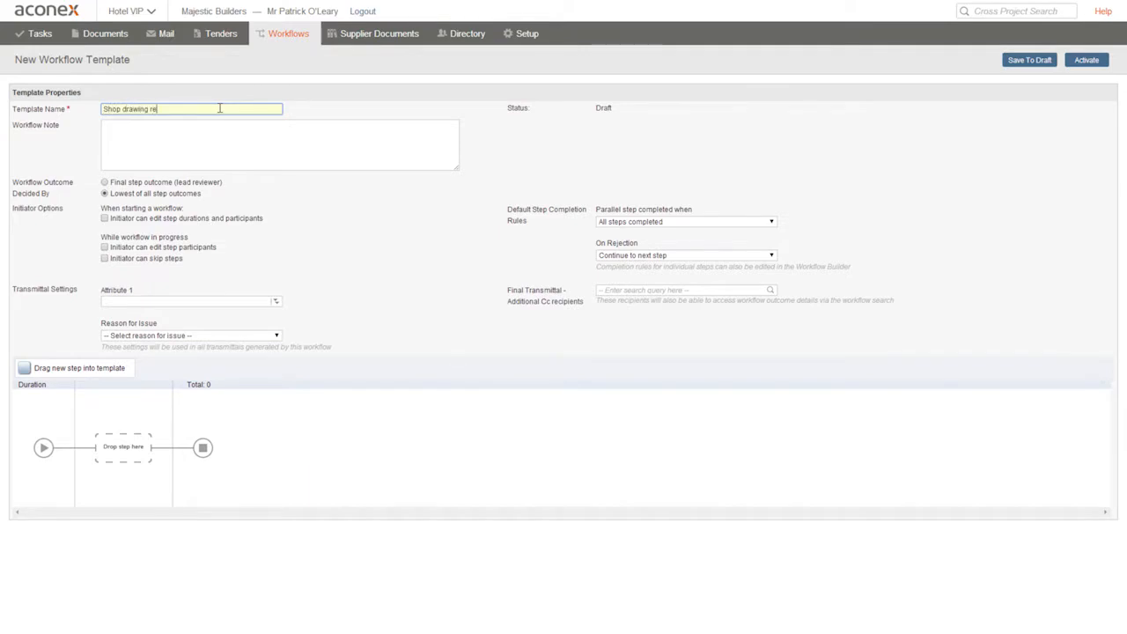
text(view)
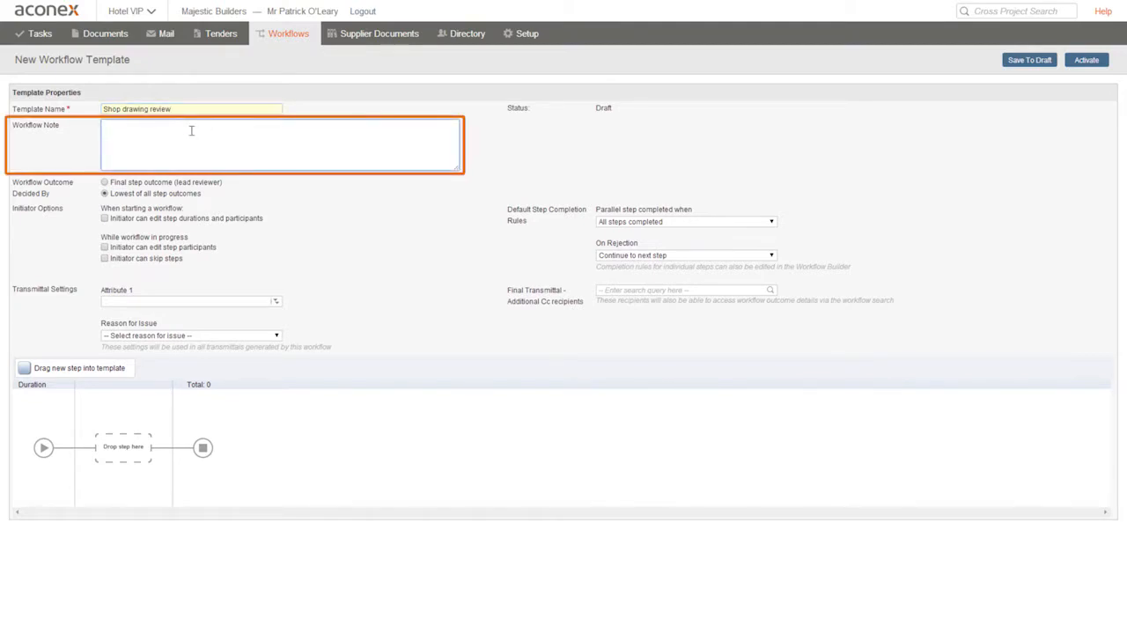
text(Please)
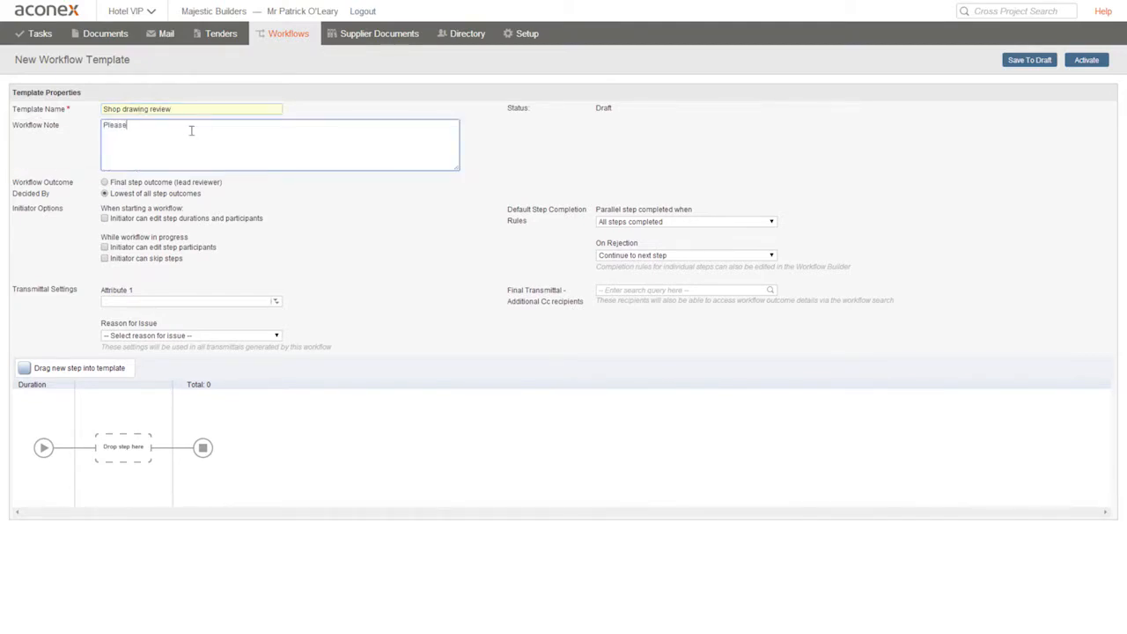
text(complete by)
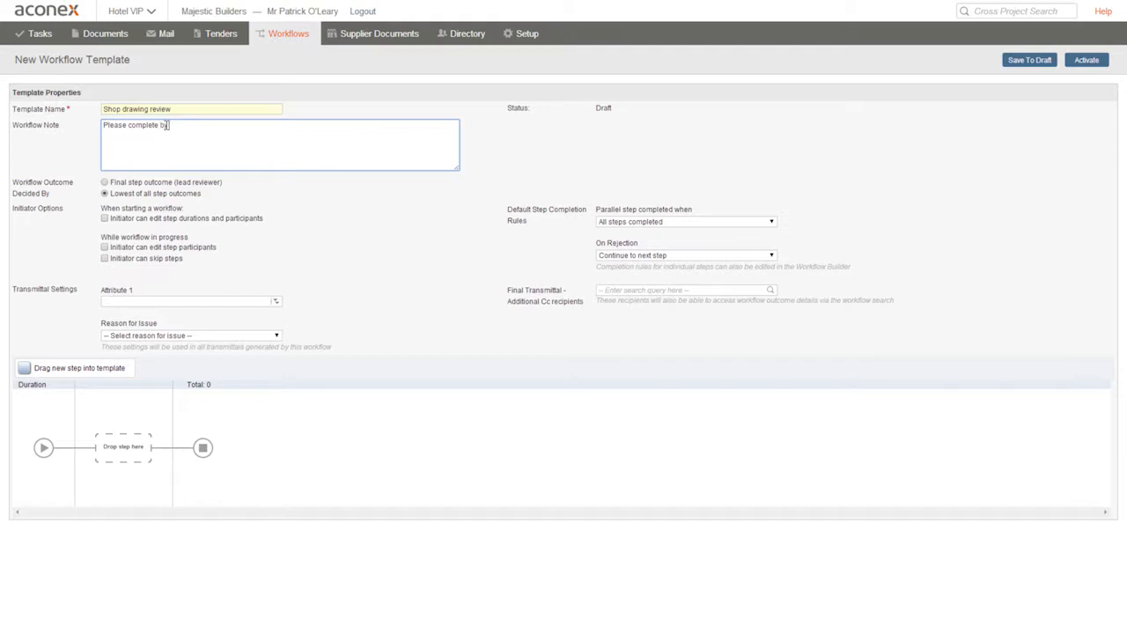
text(Friday.  Thanks)
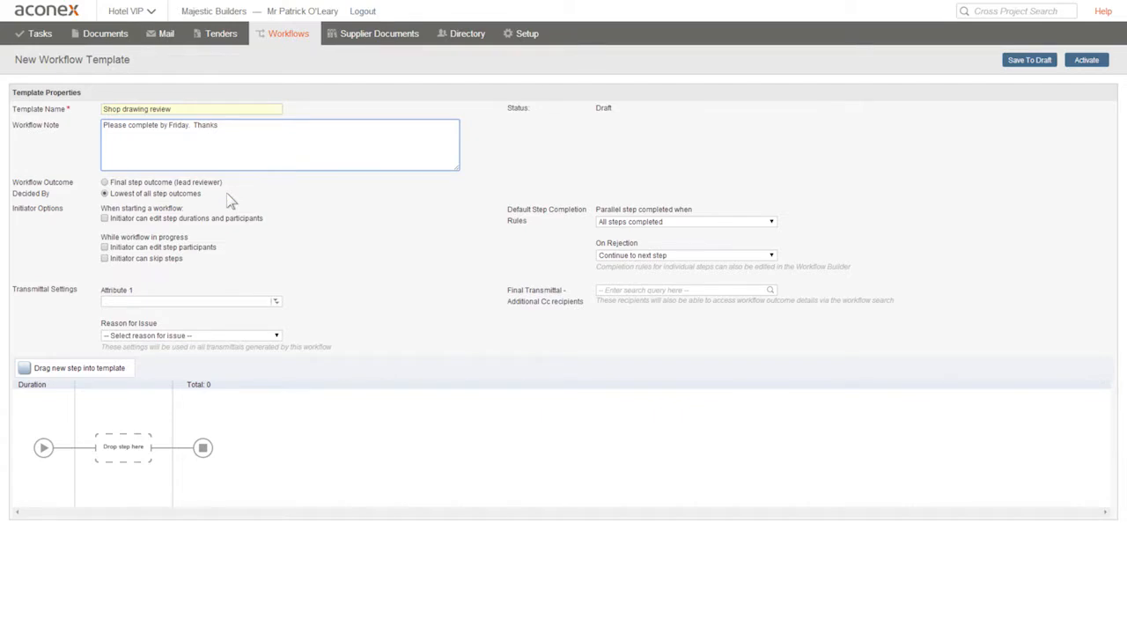
click(218, 124)
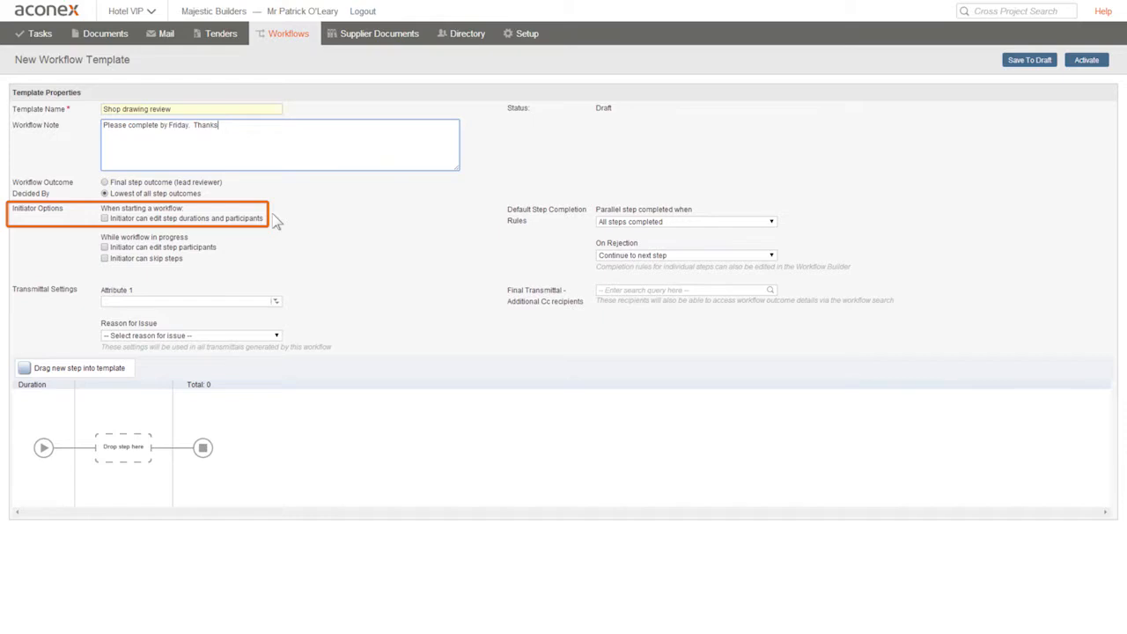
mouse_move(273, 220)
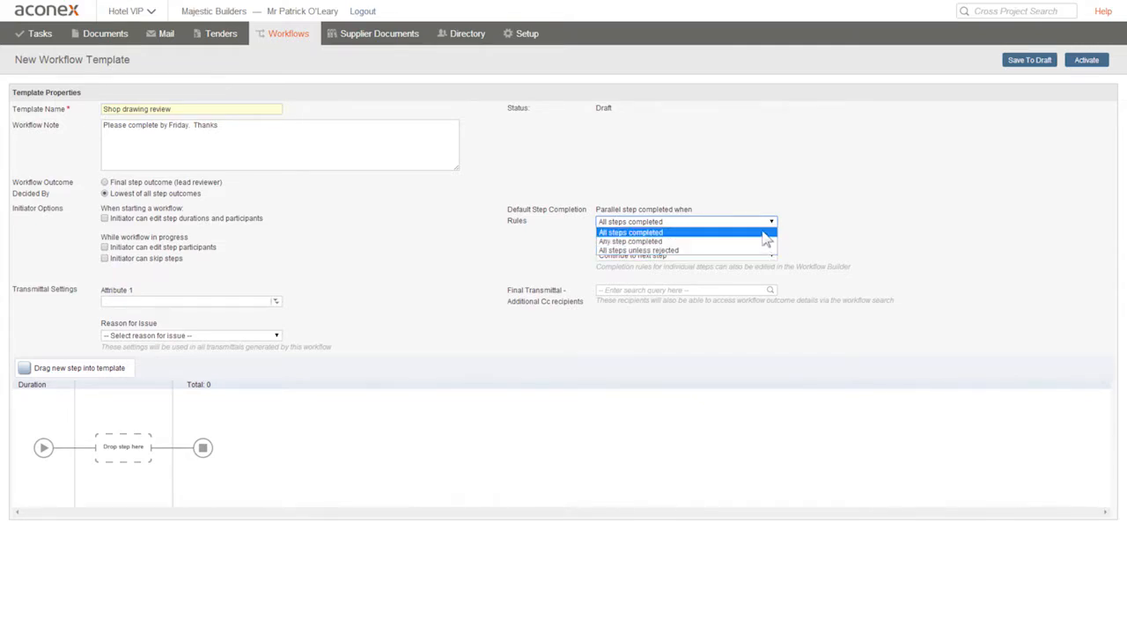
mouse_move(824, 225)
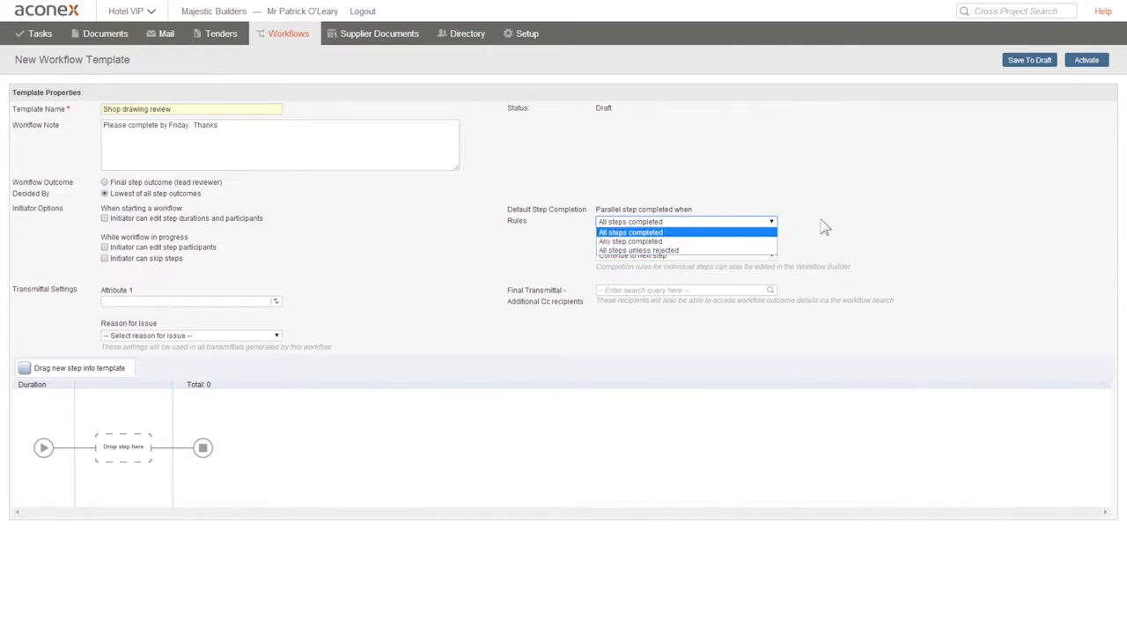
click(630, 232)
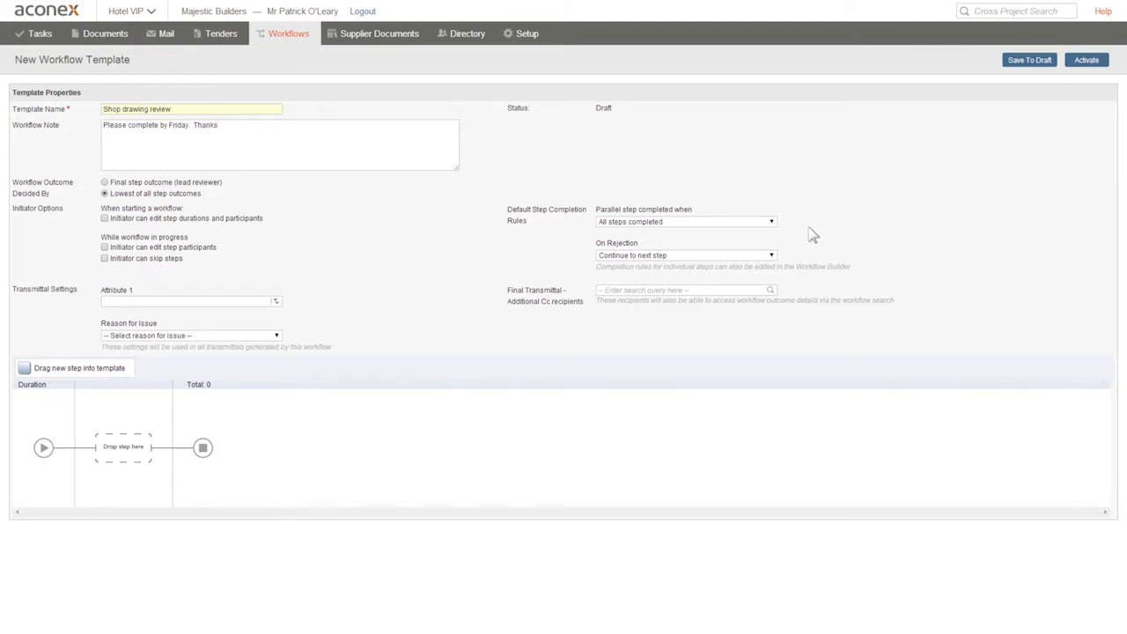
mouse_move(789, 257)
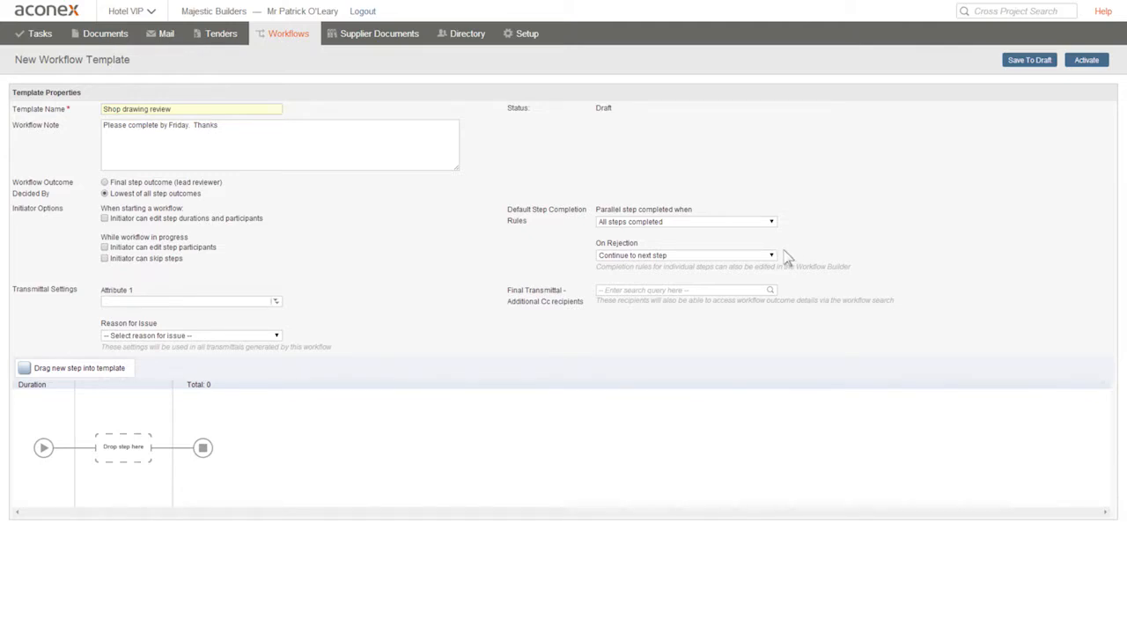
click(771, 256)
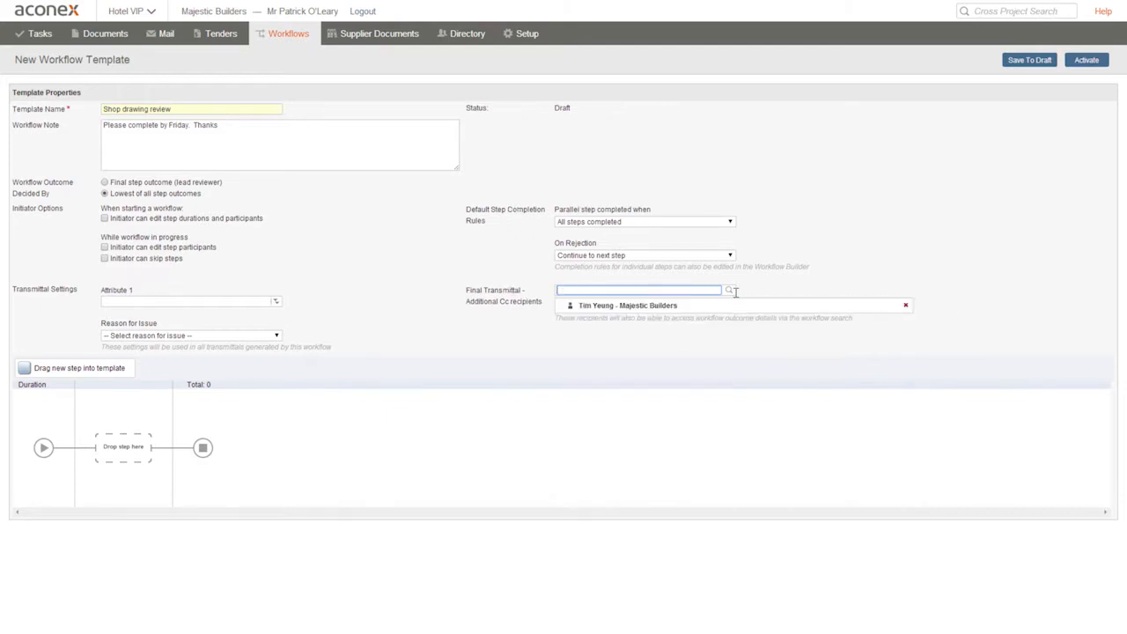
mouse_move(726, 299)
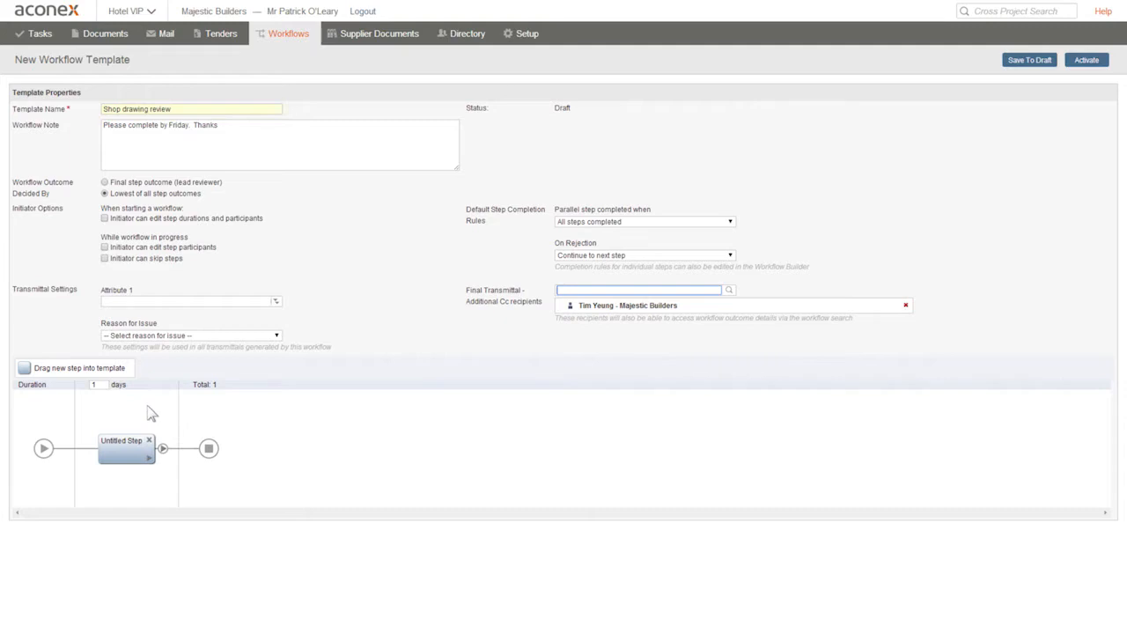
mouse_move(95, 387)
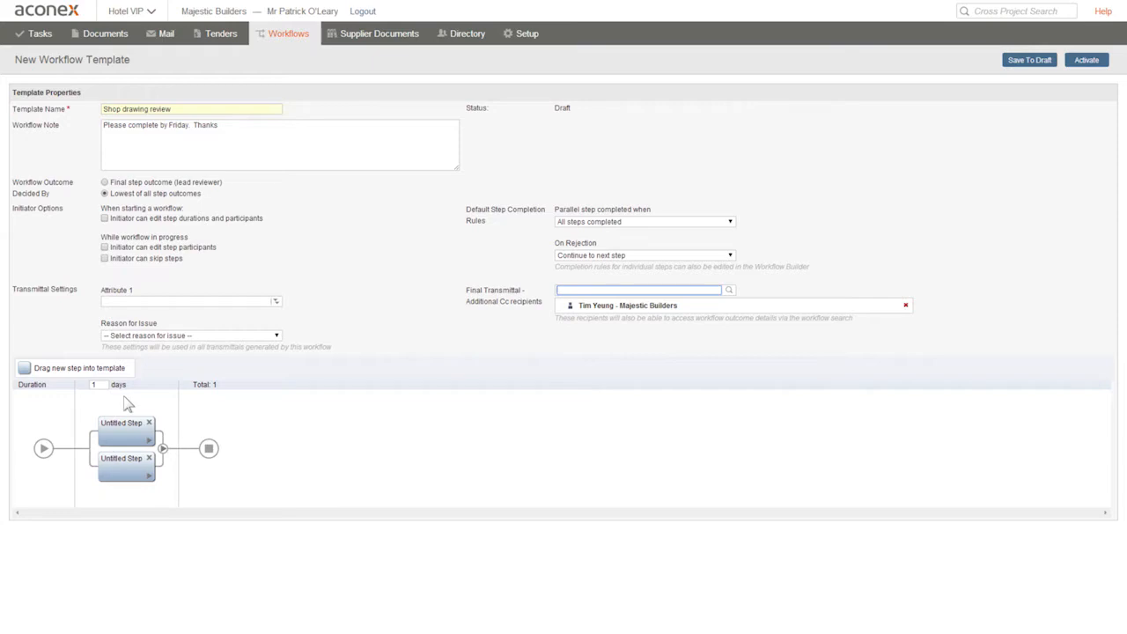
mouse_move(81, 384)
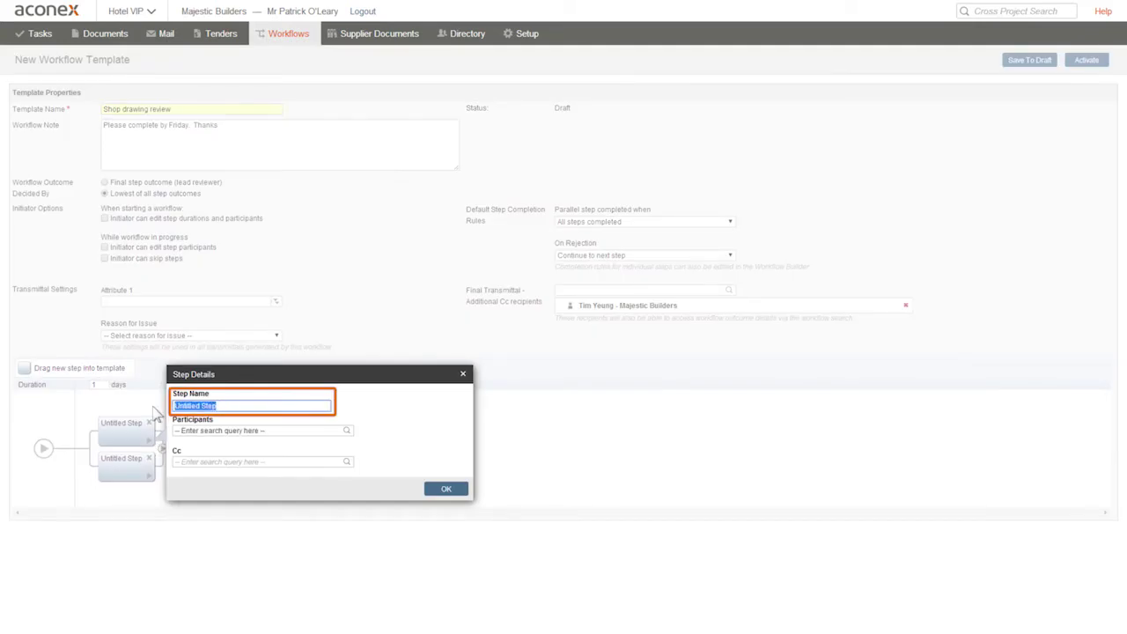
Name the step 'Quality review' and add the JPS Kitchens match as participant.
text(Qu)
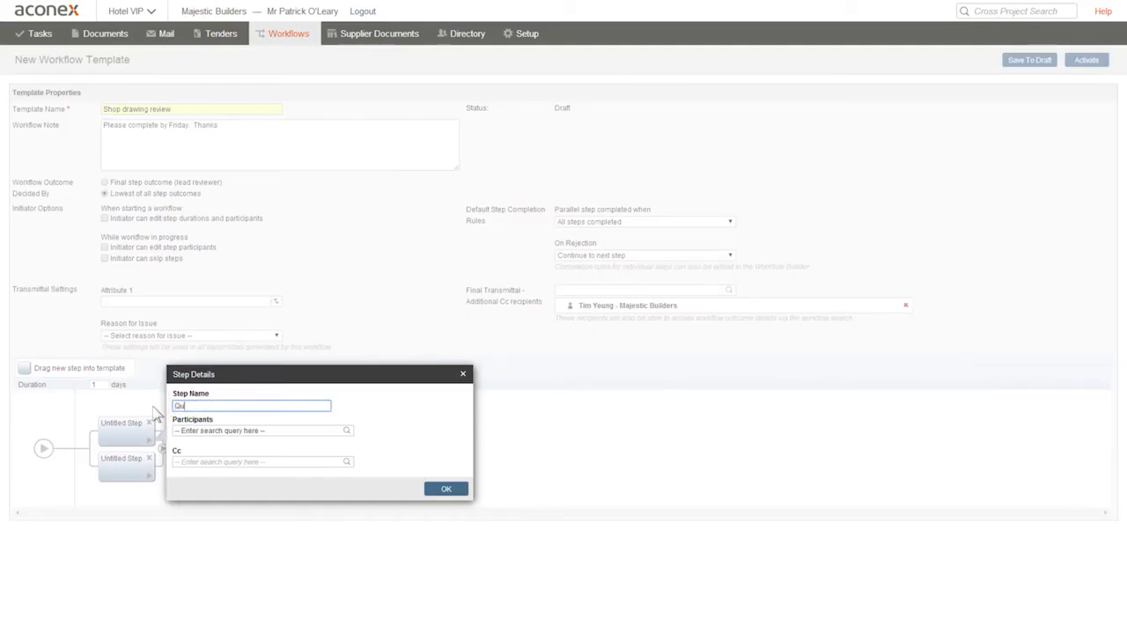
text(Quality review)
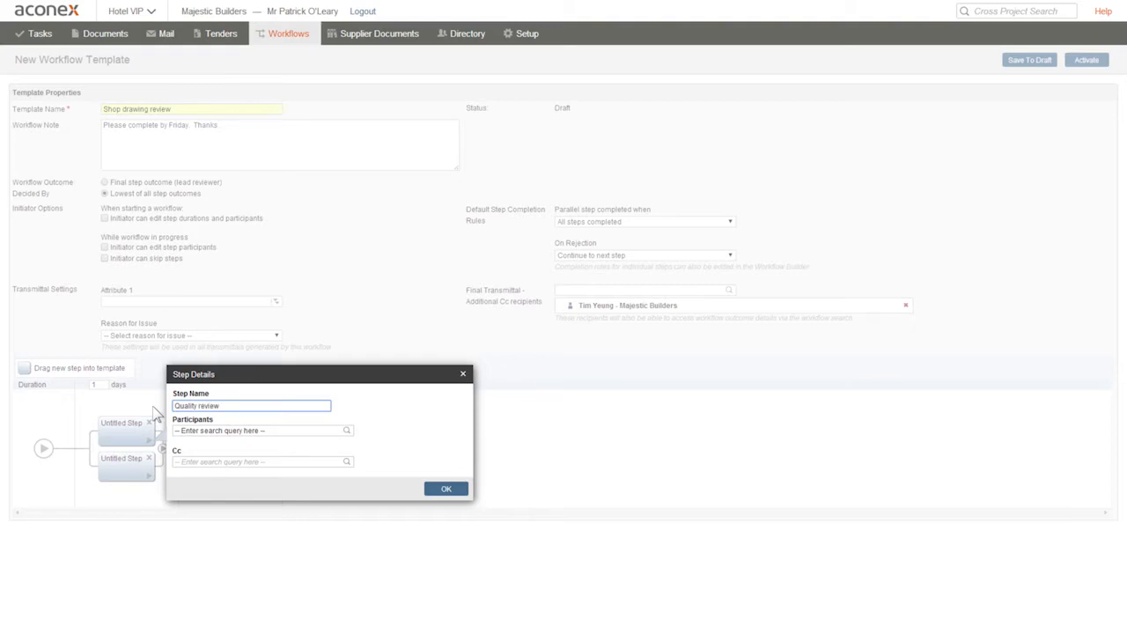
click(255, 429)
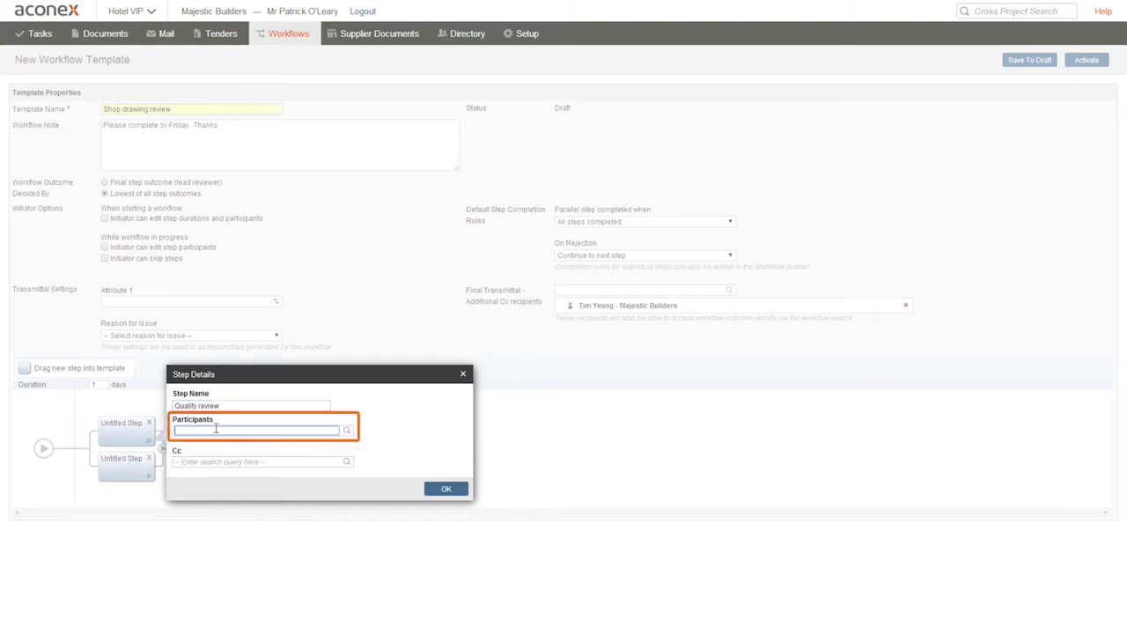
text(peter)
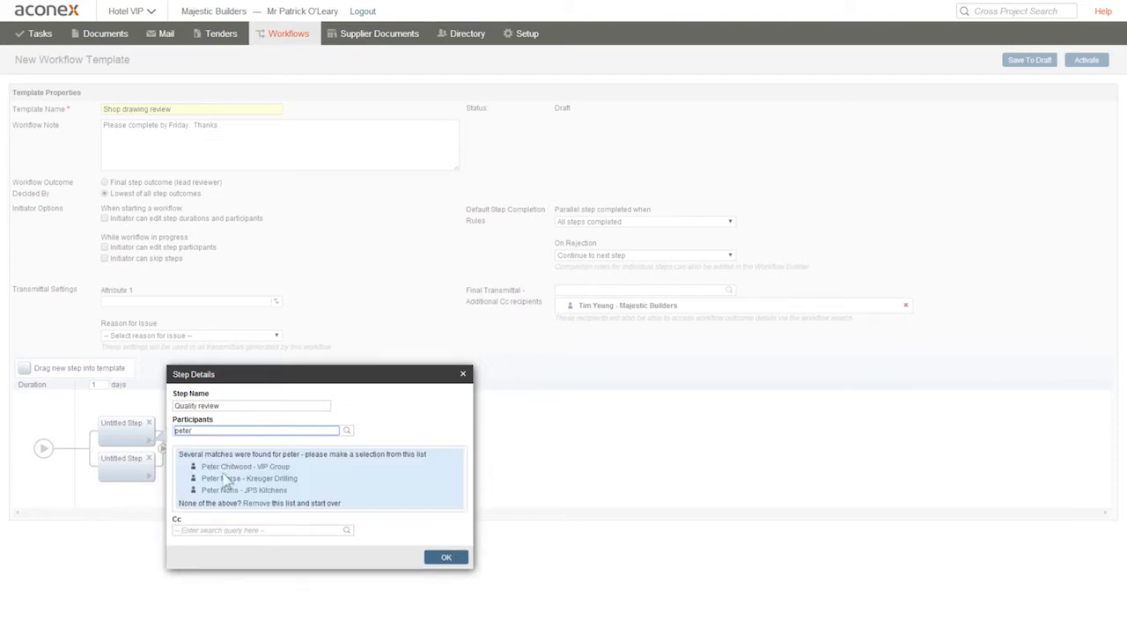
click(243, 490)
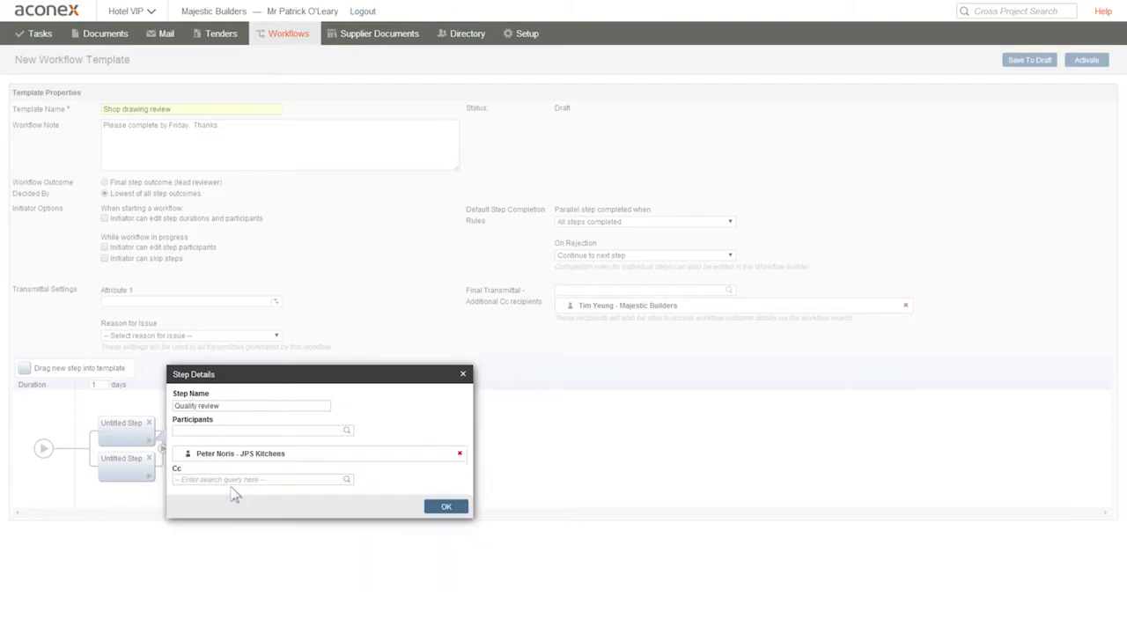
Add Design Meeting Minutes as a second participant and confirm the step details.
click(255, 429)
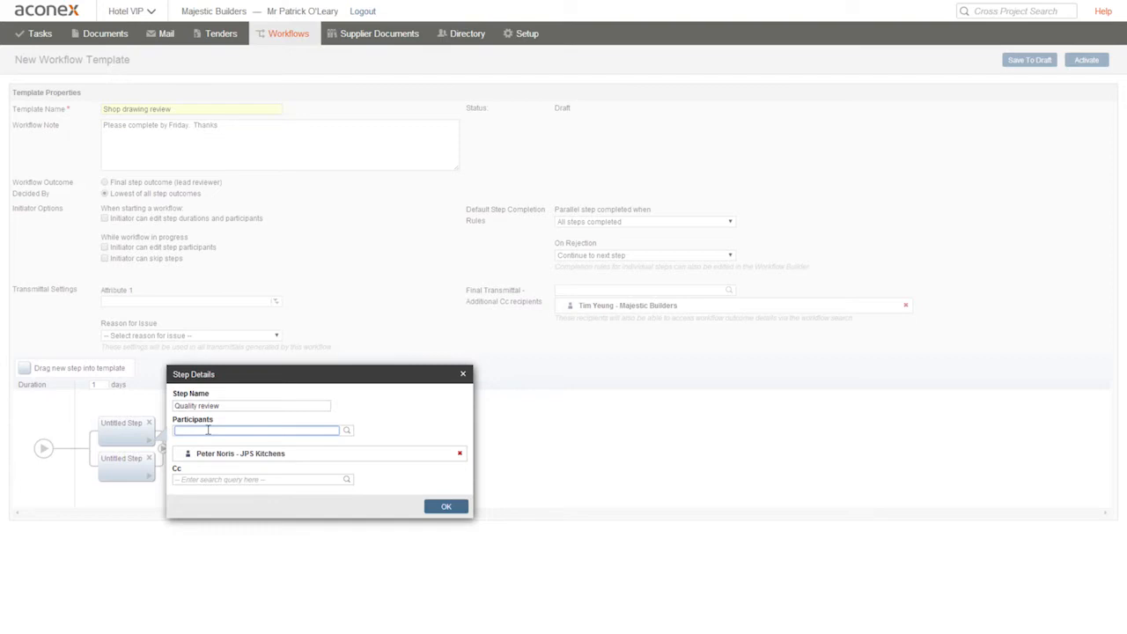
text(d)
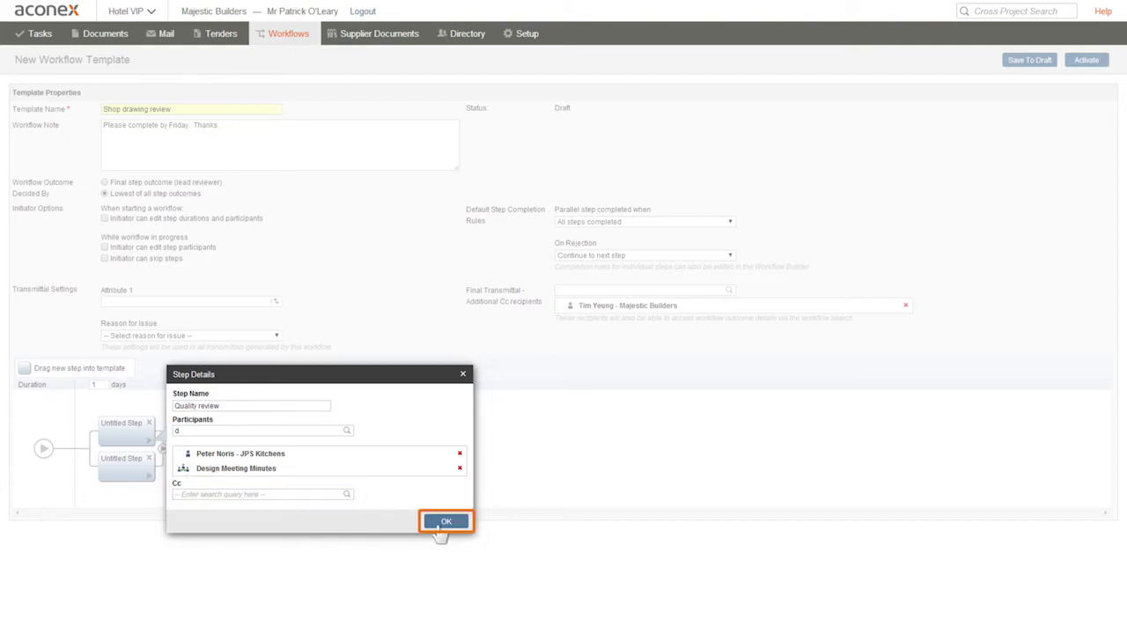
click(445, 521)
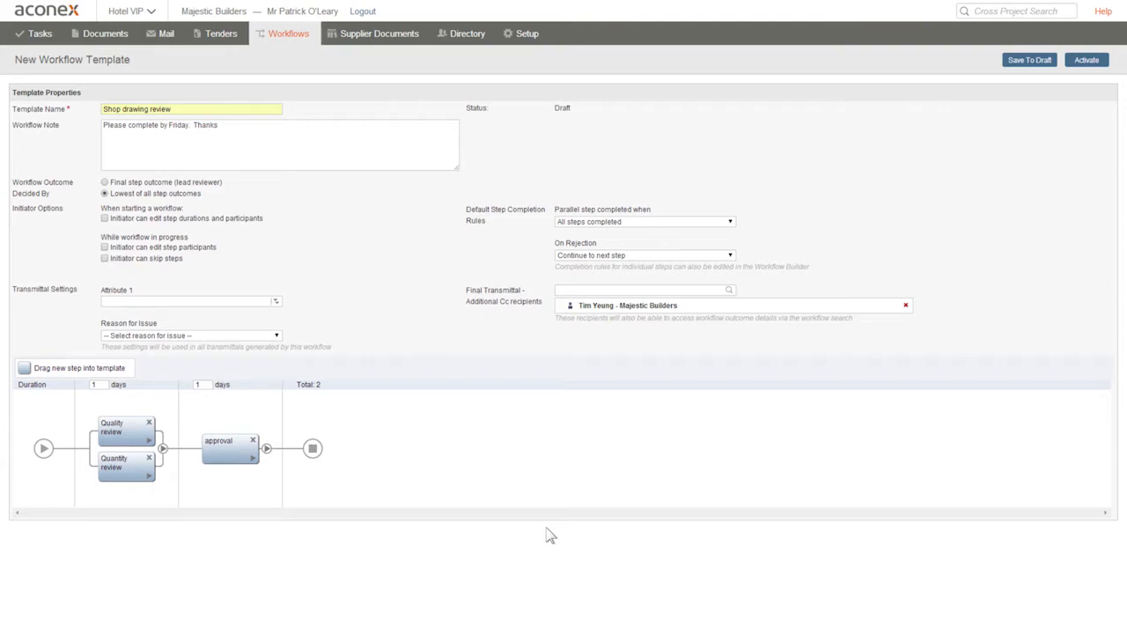
Set the approval step's If Rejected rule to 'Back to workflow initiator'.
click(268, 449)
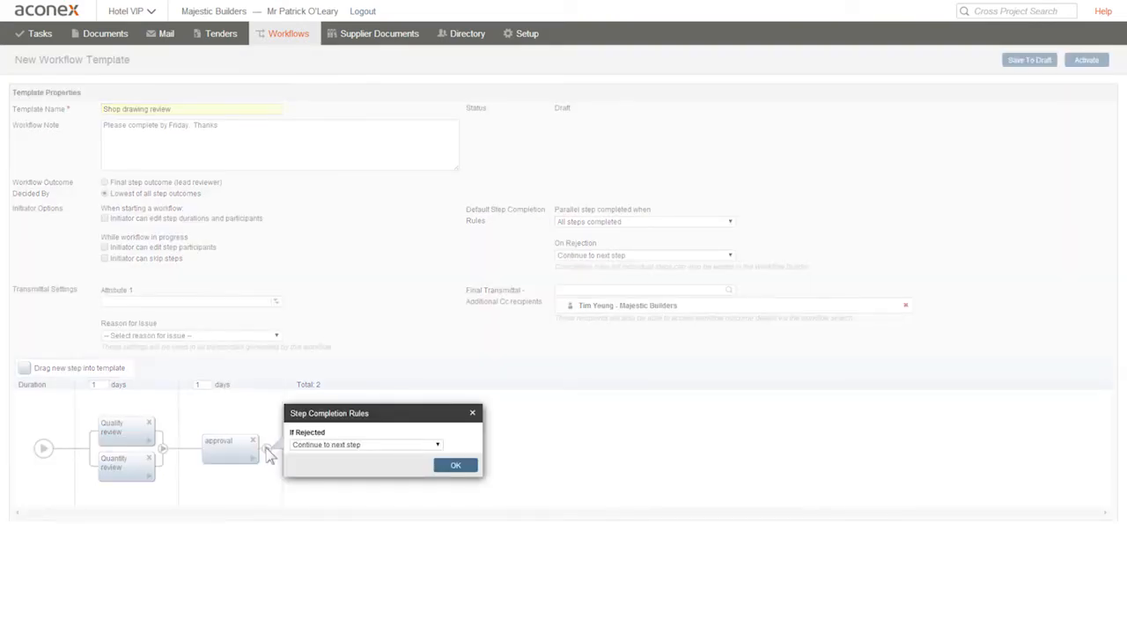
mouse_move(444, 454)
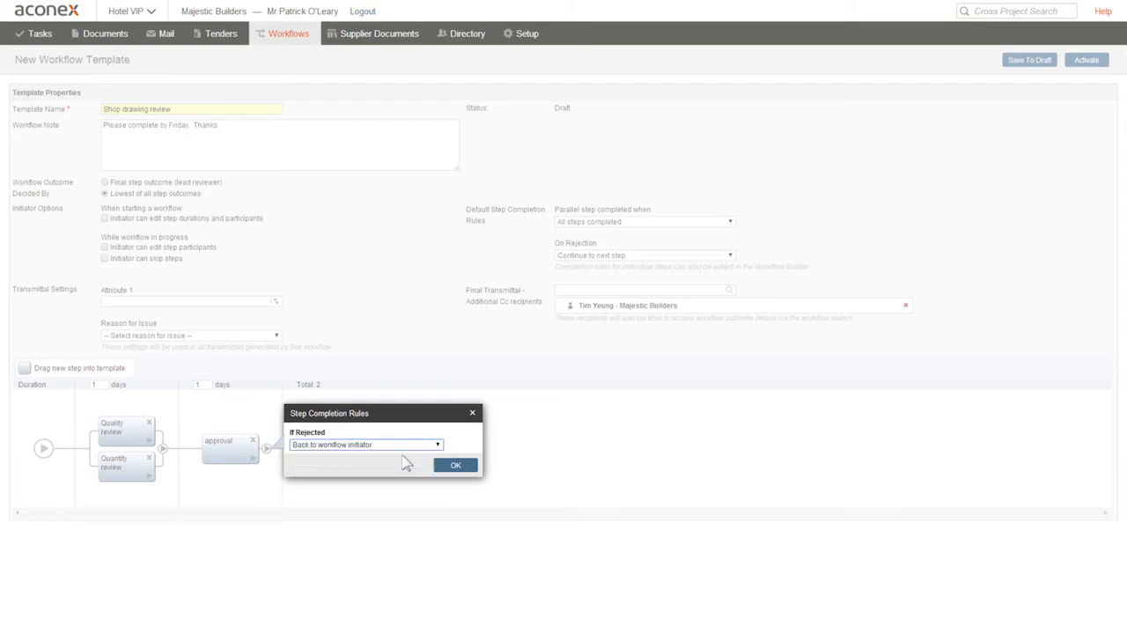
click(454, 464)
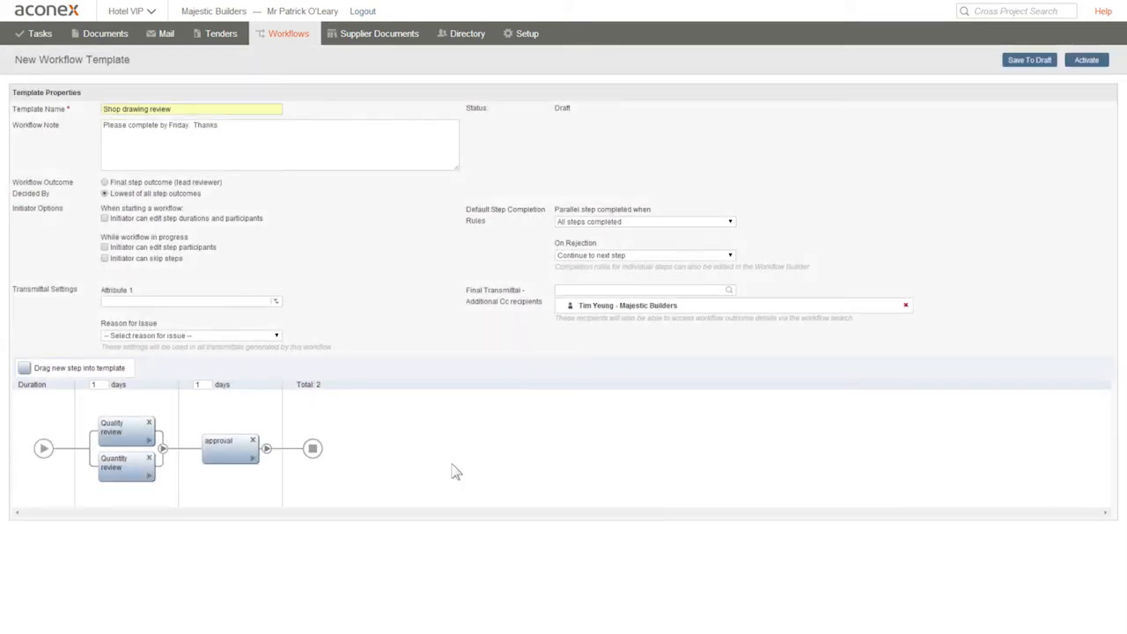
mouse_move(368, 476)
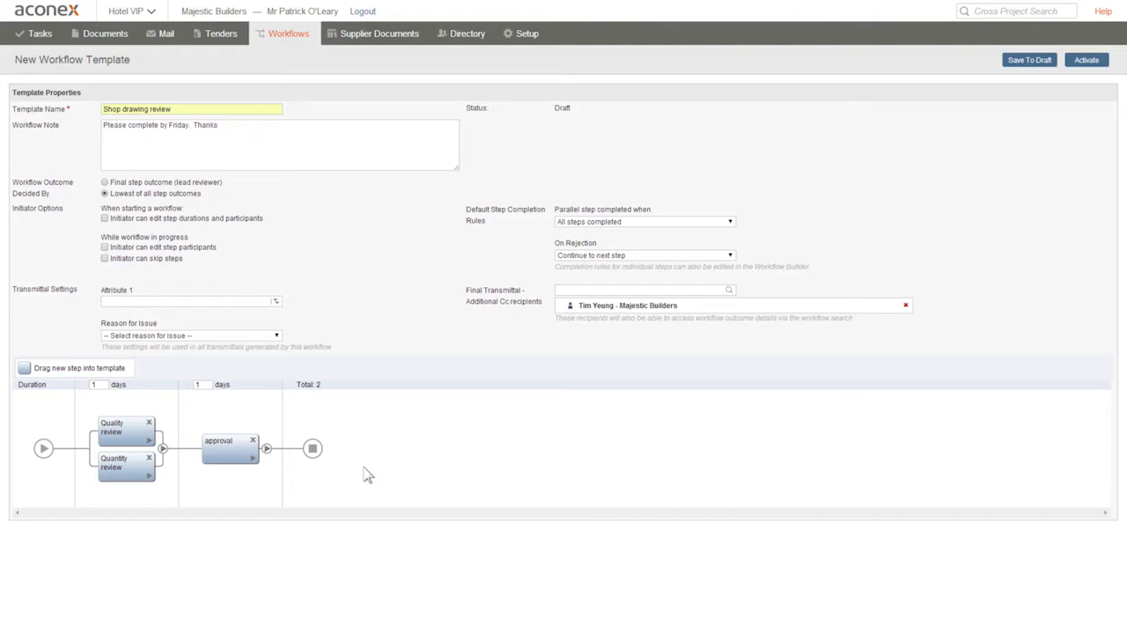
Keep the parallel review steps' completion rule as 'All steps completed'.
click(162, 449)
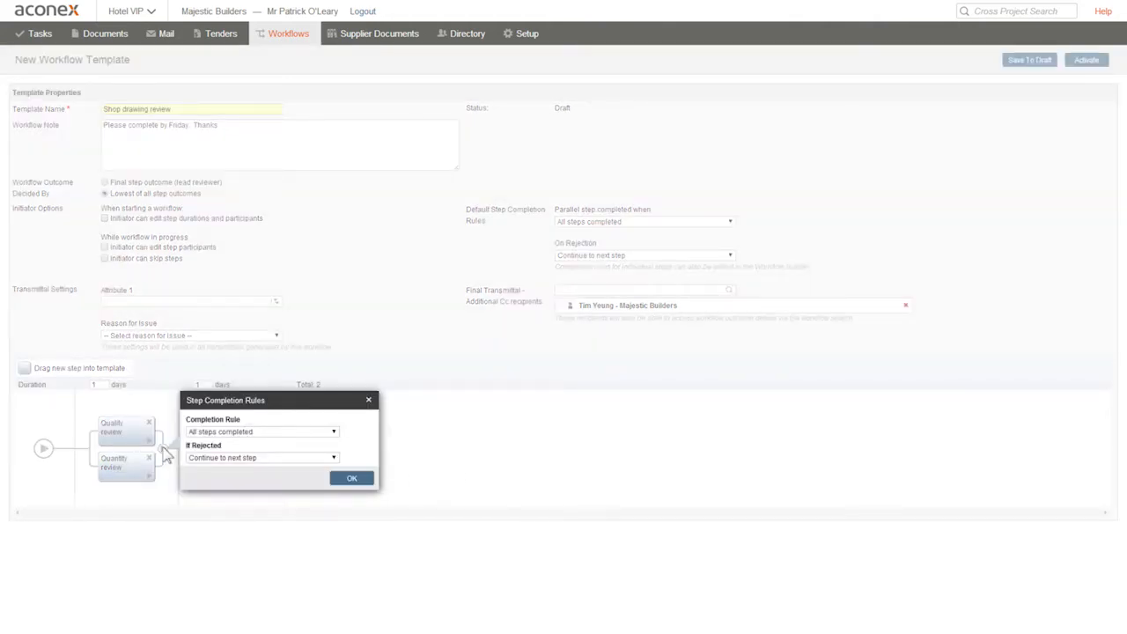
click(333, 431)
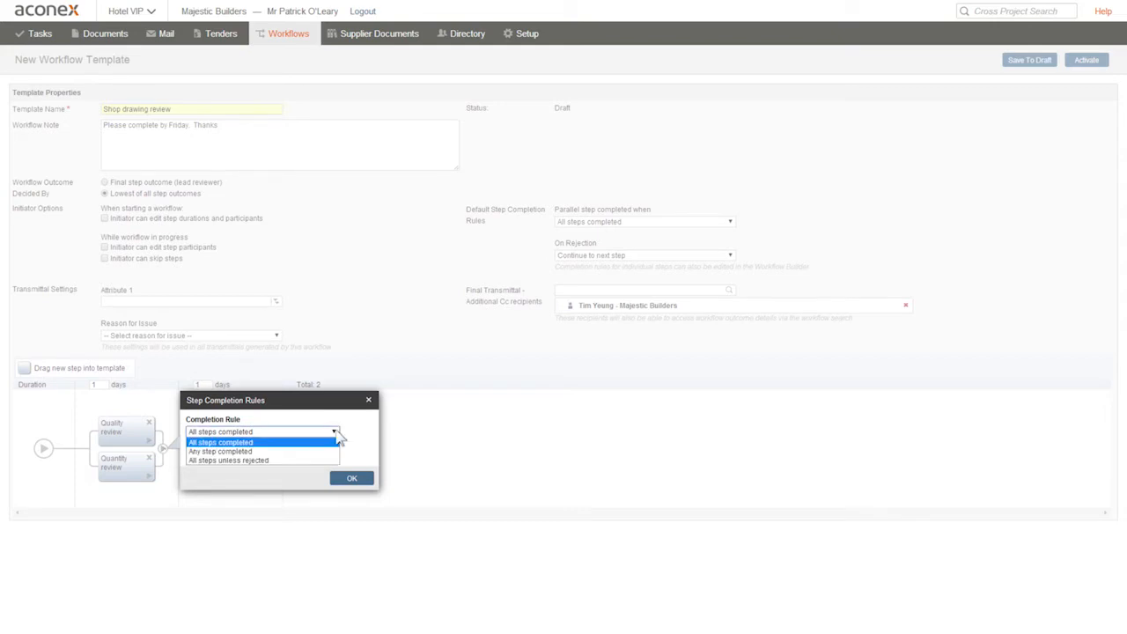
click(218, 431)
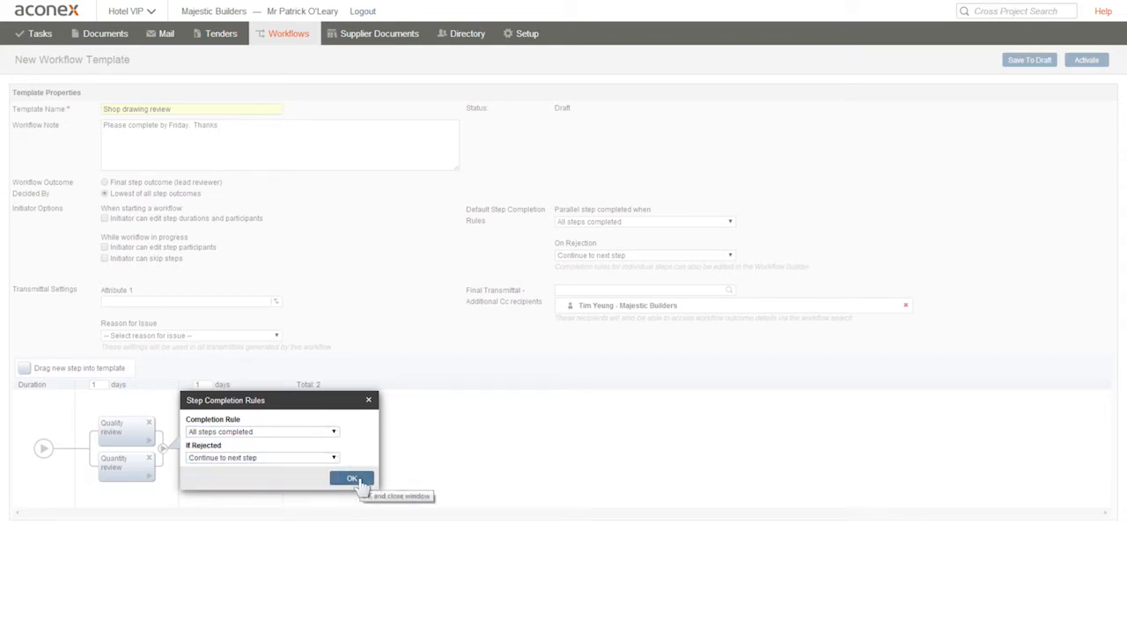
click(352, 479)
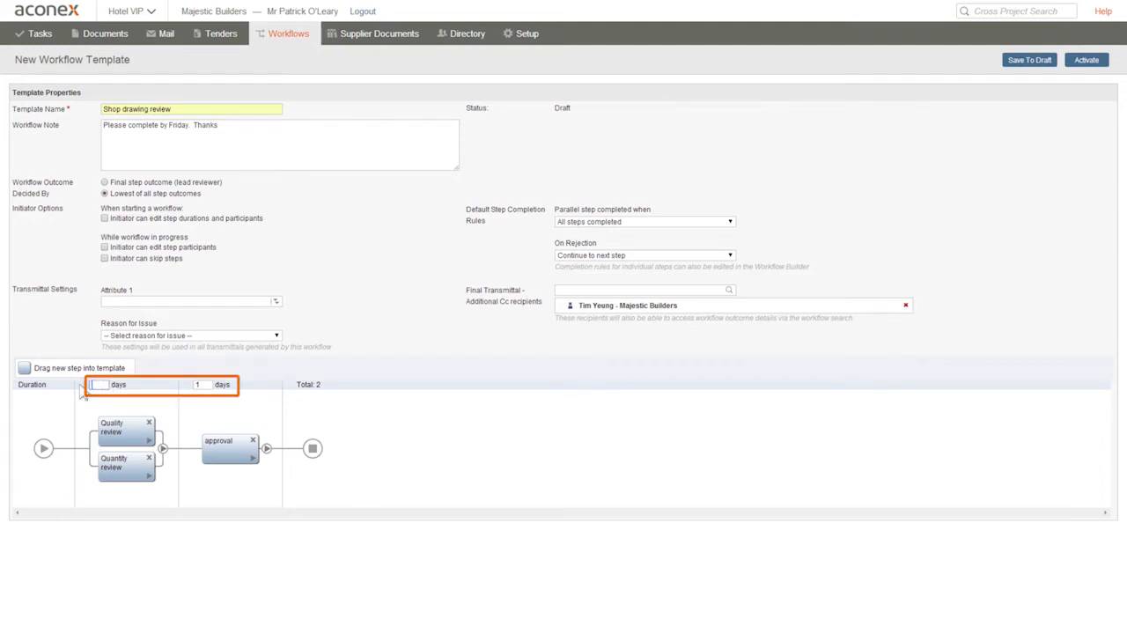
Set the Quality review stage duration to 2 days, making the workflow total 3 days.
text(2)
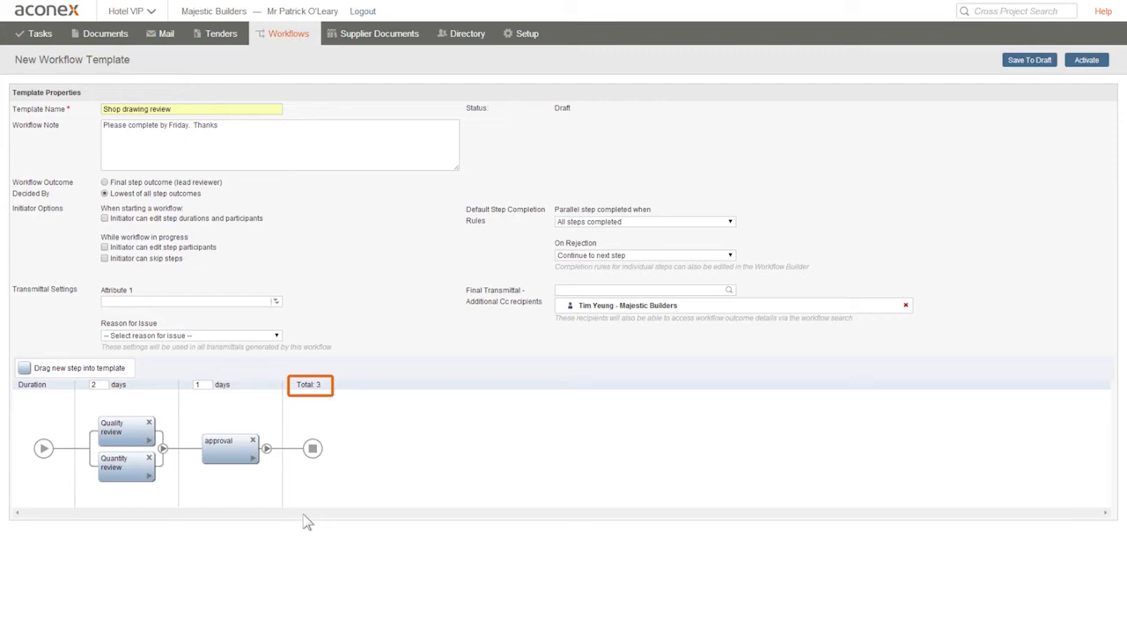
mouse_move(1029, 60)
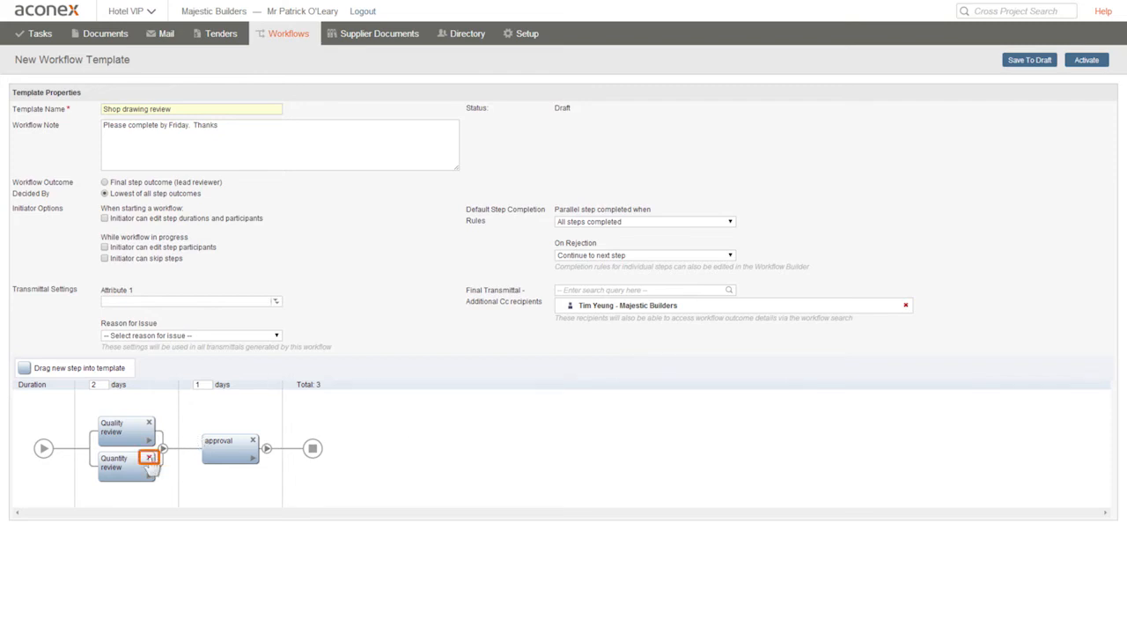
Delete the duplicate Quality review step and activate the template to Active status.
click(148, 458)
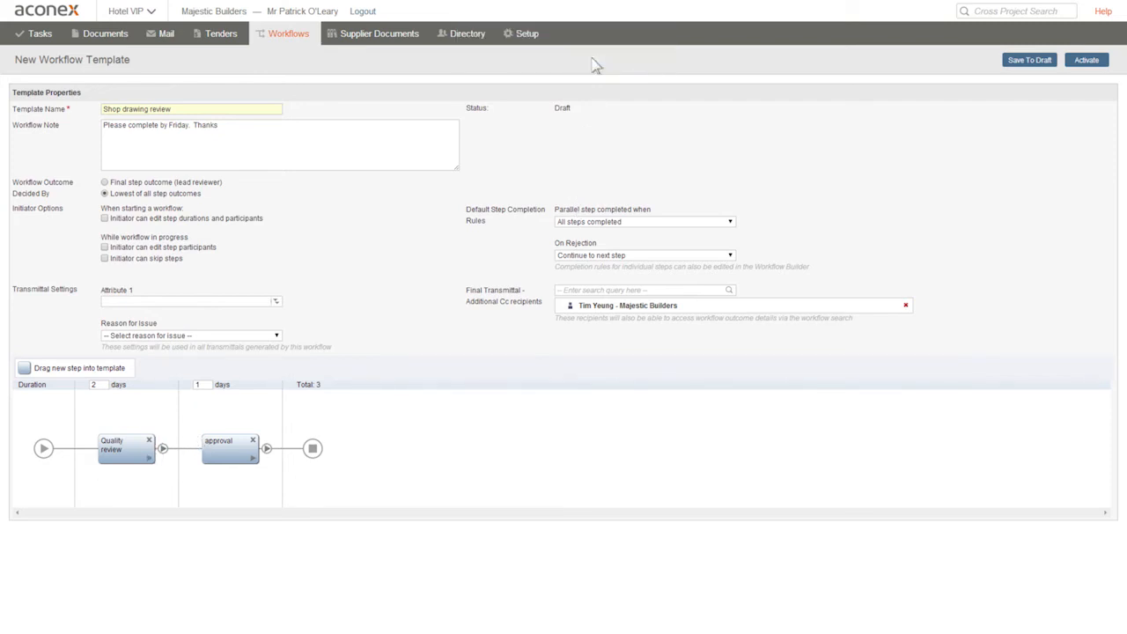
mouse_move(1086, 60)
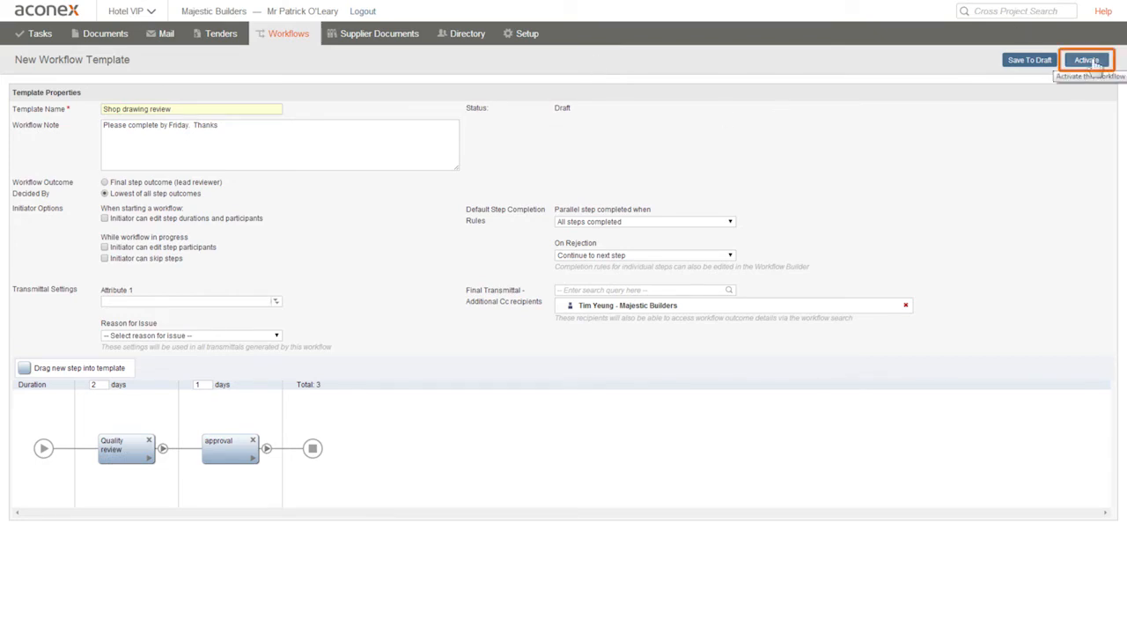
click(1084, 60)
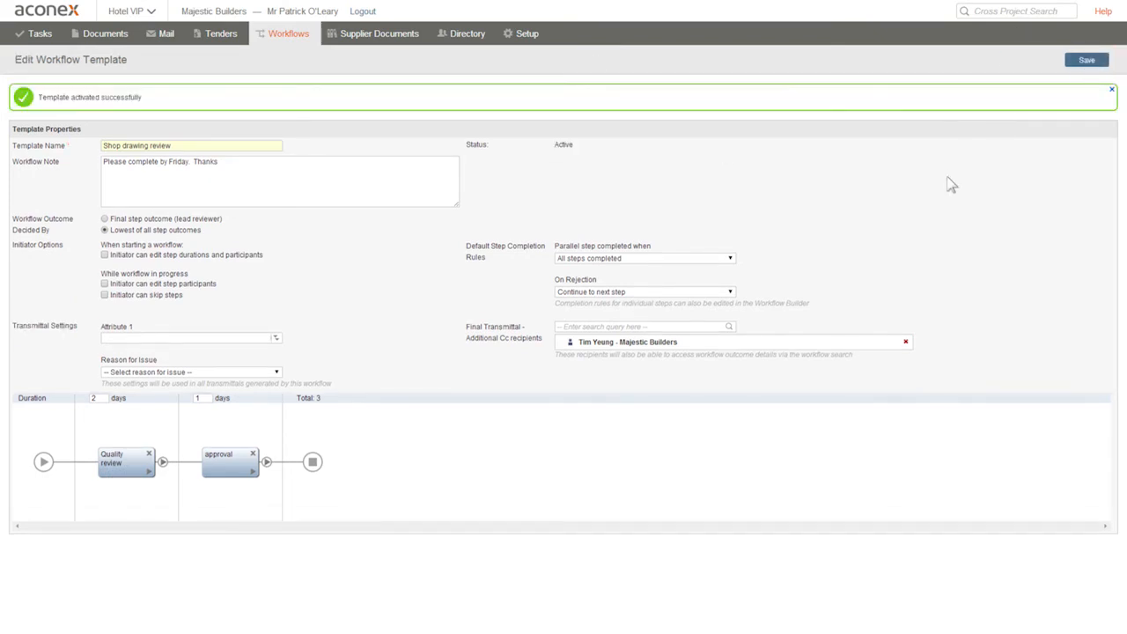